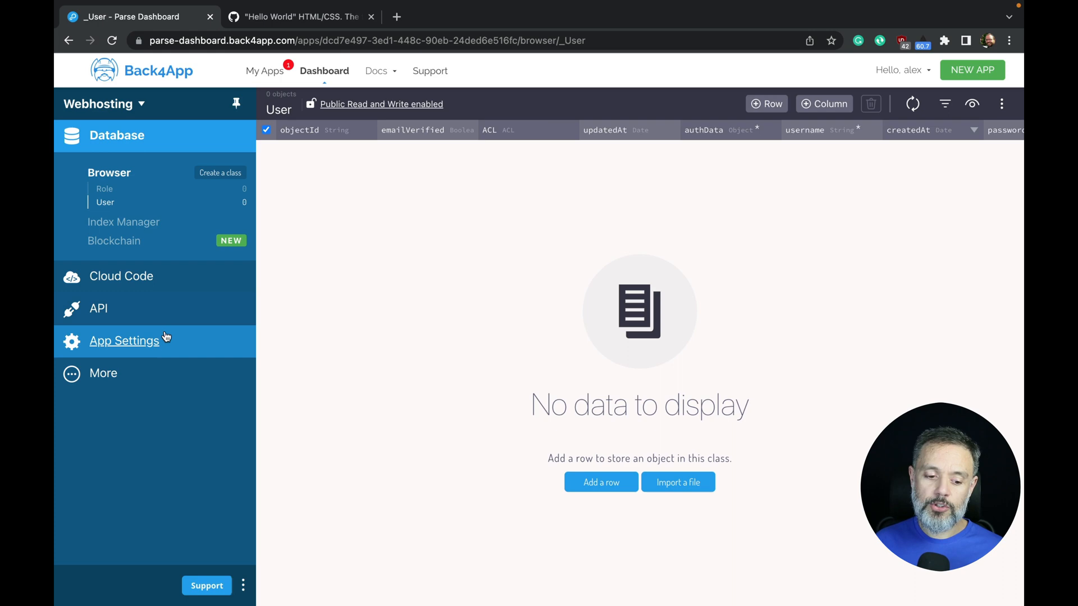
# - Reach the Webhosting + Custom Domains settings via App Settings and Server Settings
pyautogui.click(123, 341)
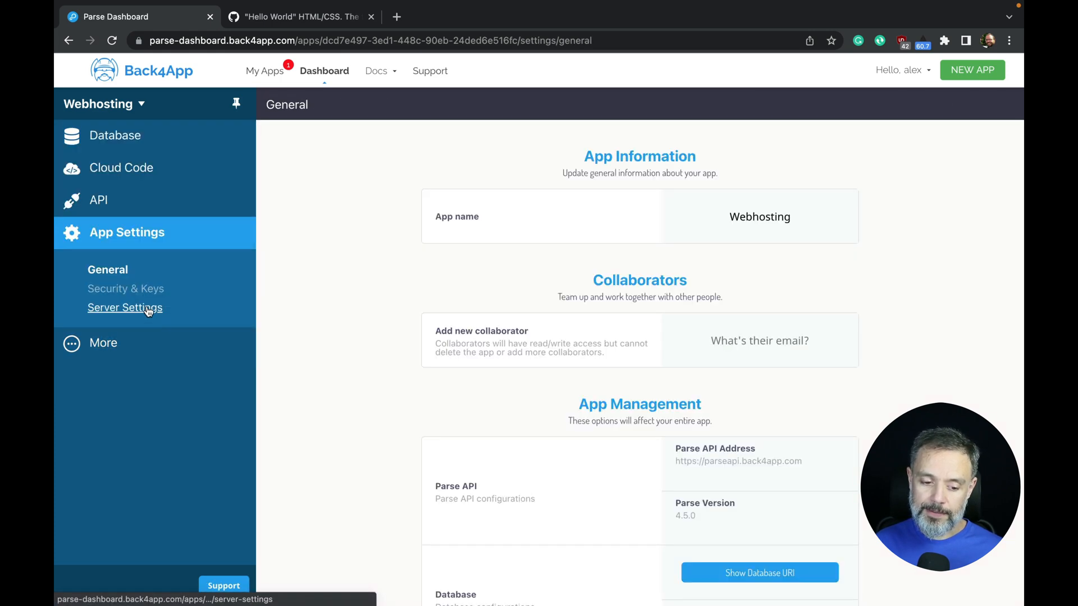
pyautogui.click(124, 307)
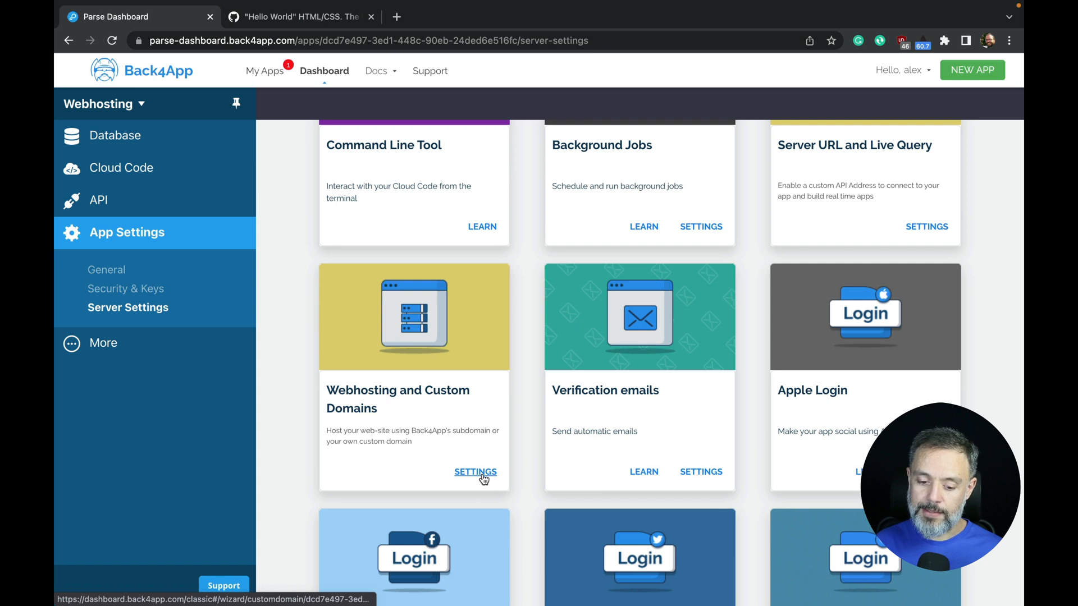
pyautogui.click(475, 472)
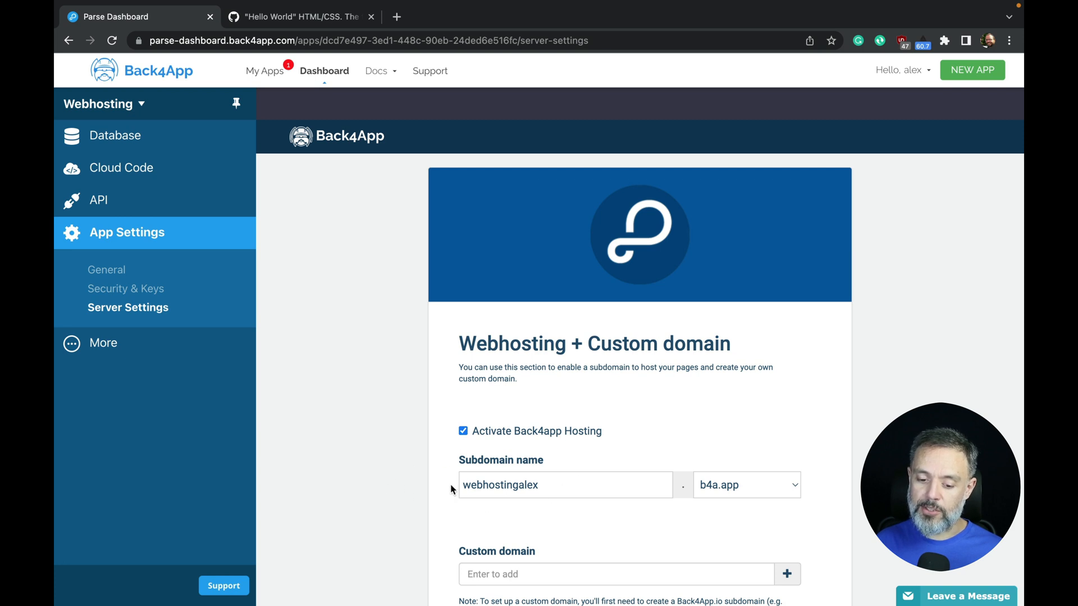
# - Enter the subdomain webhostingalex123 on b4a.app and save the hosting settings
pyautogui.scroll(-3)
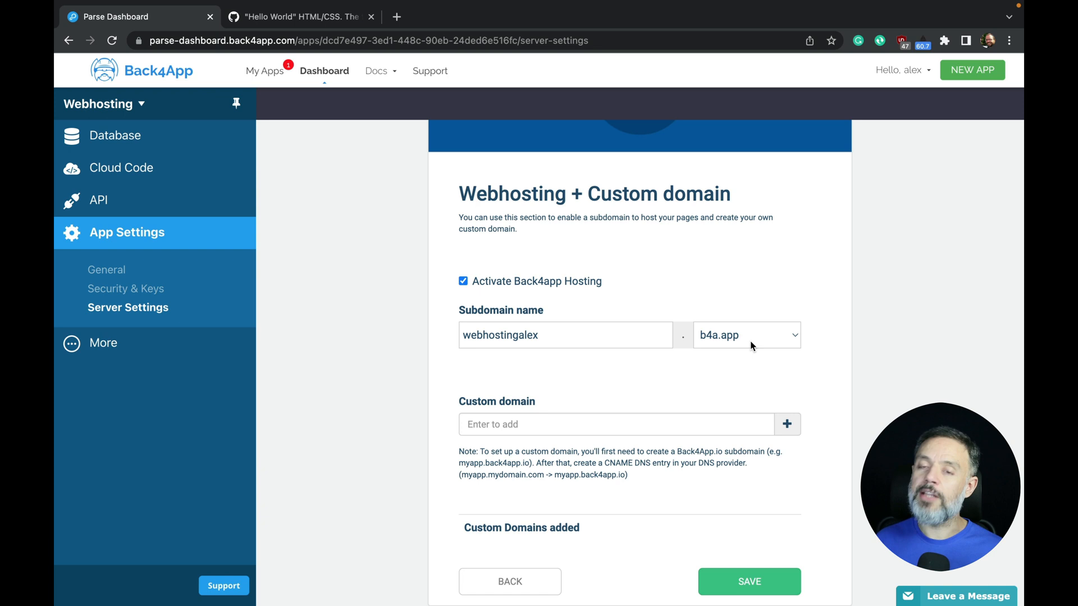
pyautogui.moveTo(748, 347)
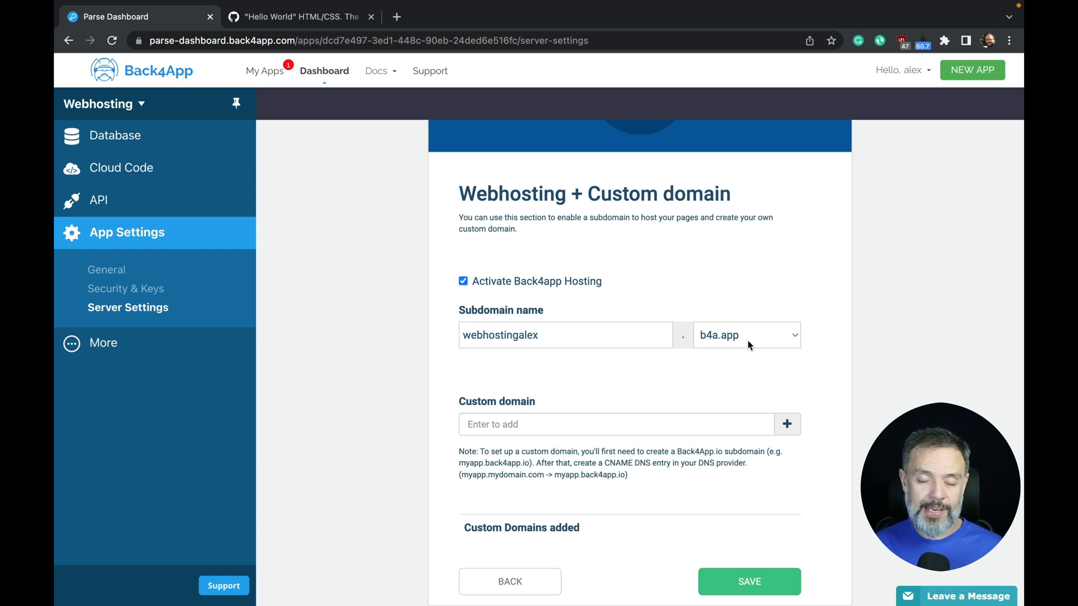
pyautogui.moveTo(568, 367)
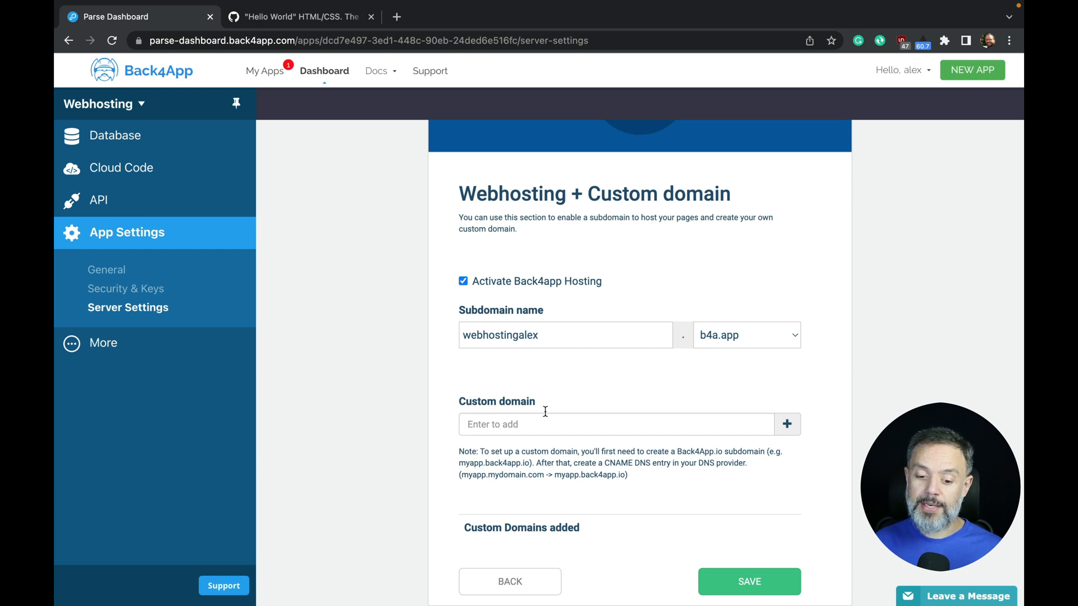
pyautogui.moveTo(753, 508)
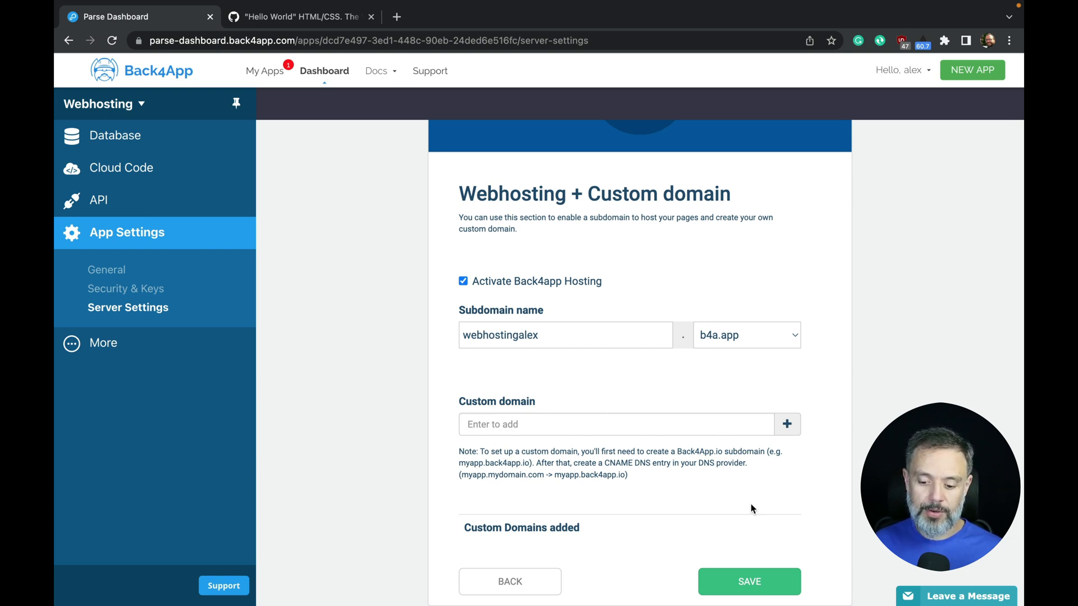
pyautogui.click(748, 581)
pyautogui.write('12')
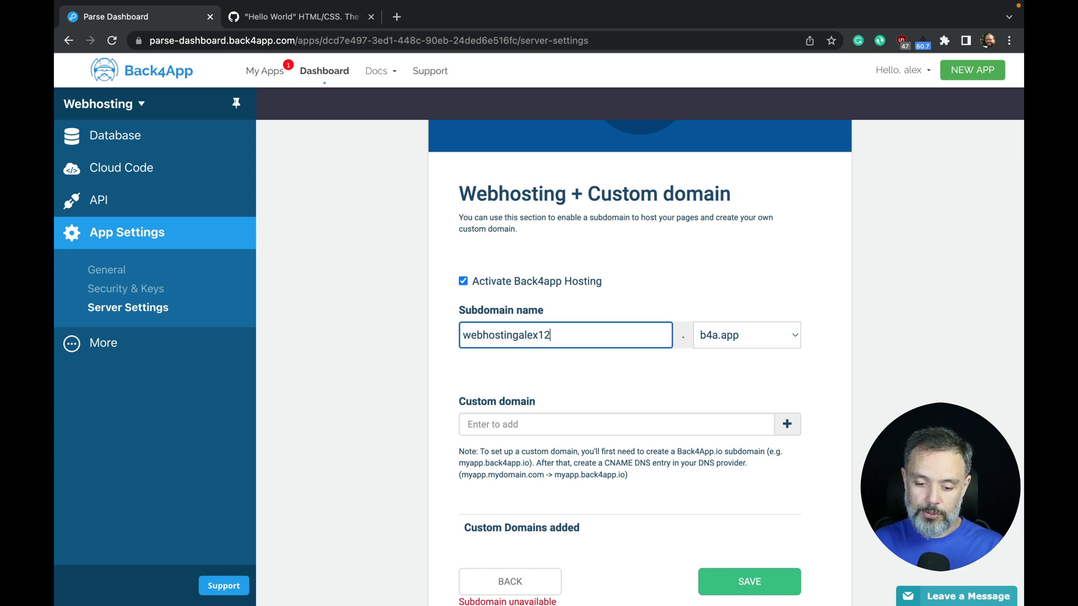
pyautogui.click(749, 582)
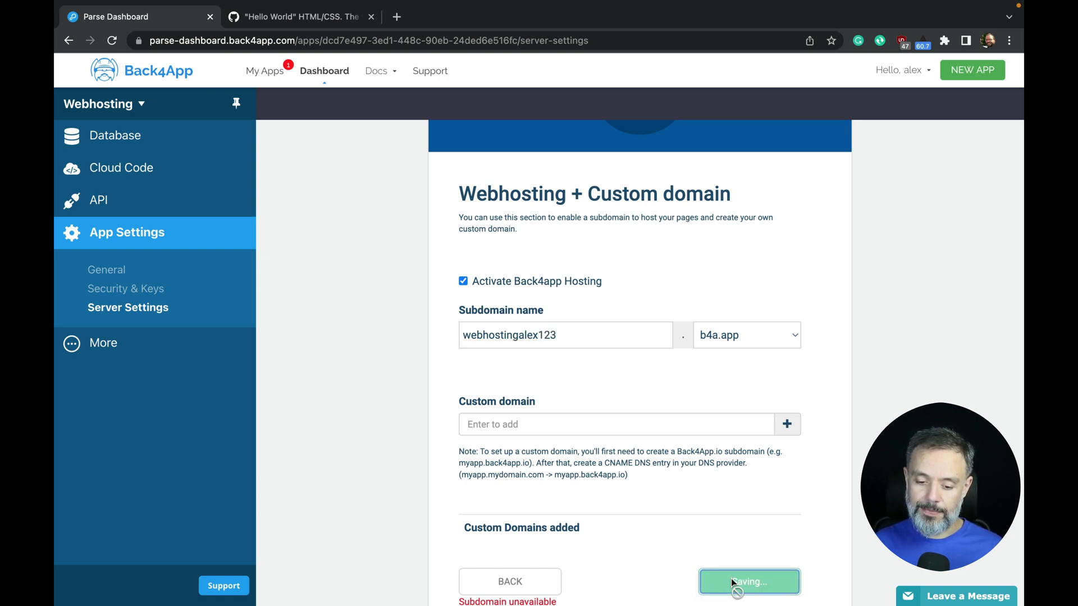
pyautogui.click(748, 582)
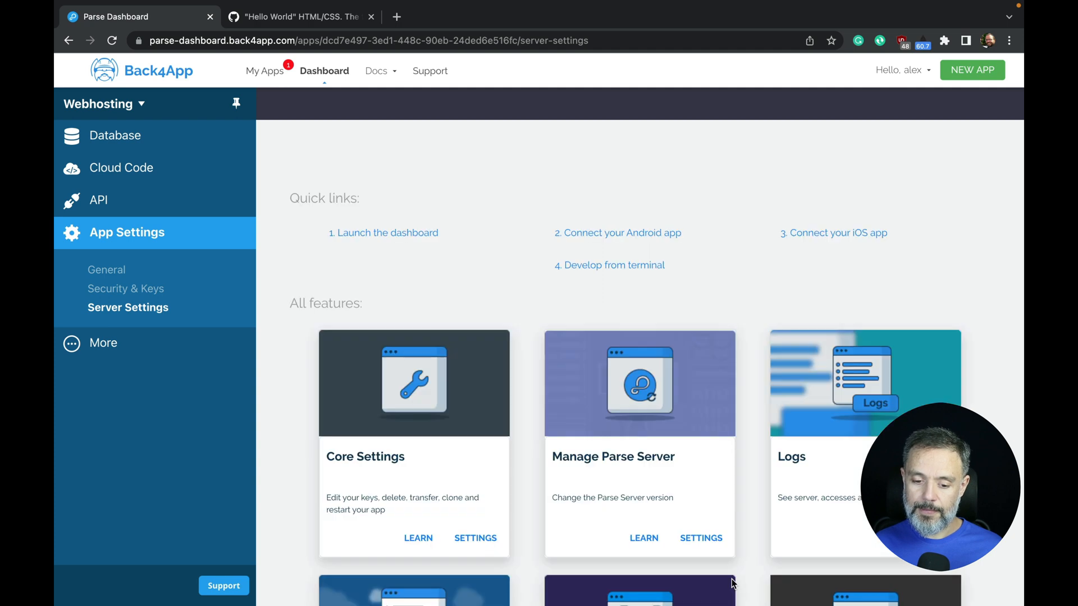
pyautogui.moveTo(122, 168)
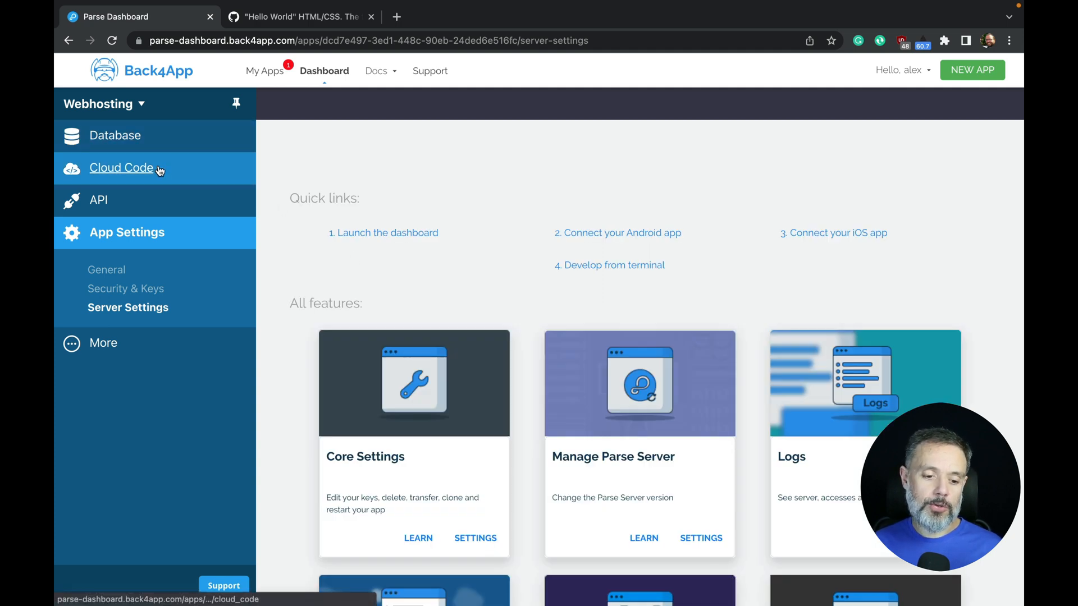
# - View the empty public/index.html in Cloud Code, then switch to the Hello World gist
pyautogui.click(122, 168)
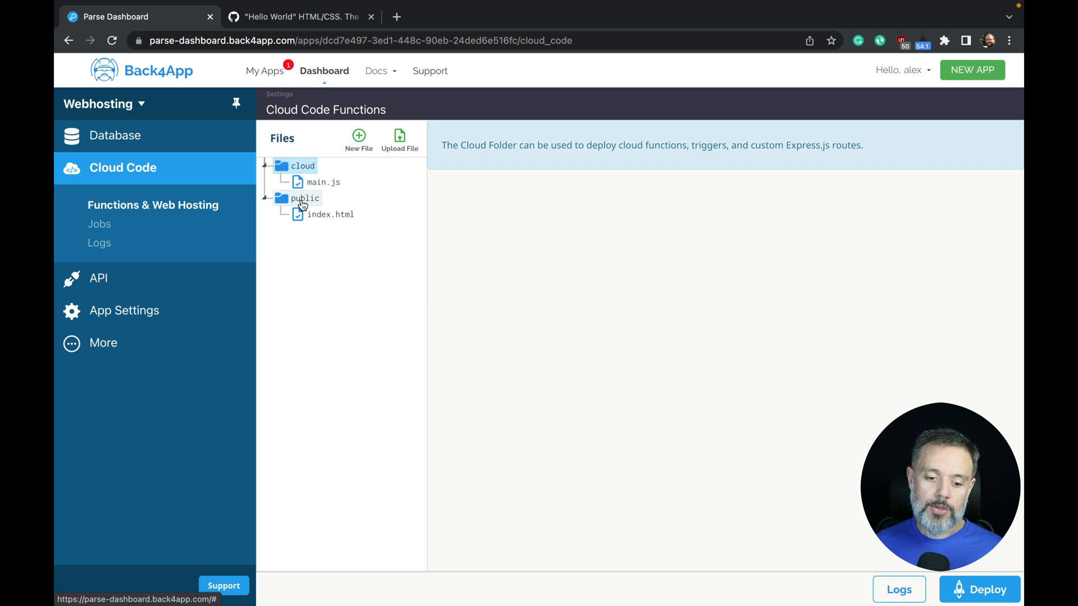
pyautogui.click(331, 214)
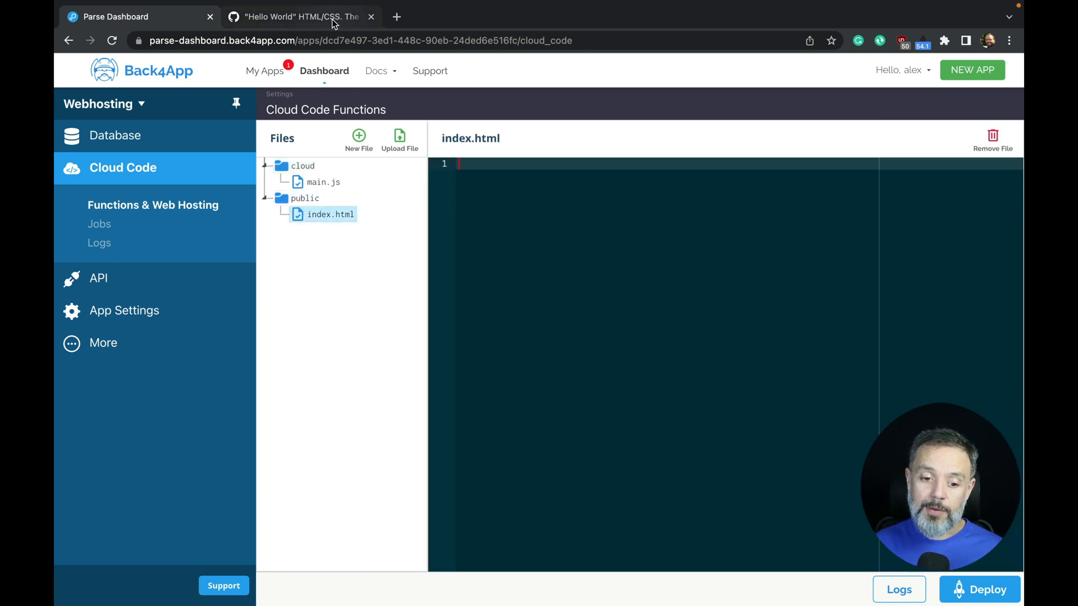
pyautogui.click(300, 16)
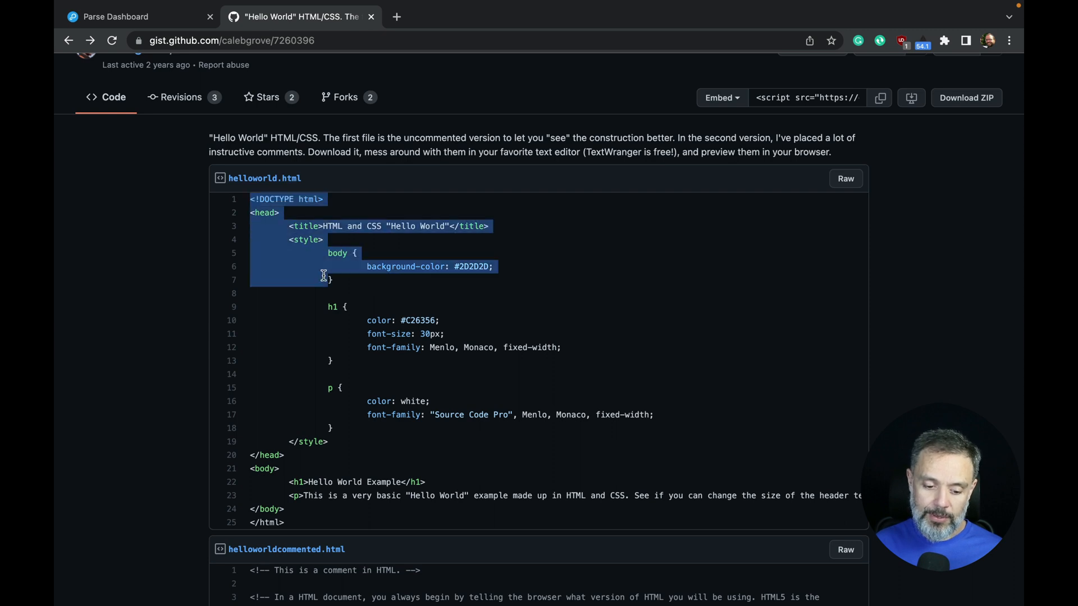
# - Copy the whole helloworld.html source from the gist and return to the Parse Dashboard
pyautogui.moveTo(323, 275); pyautogui.dragTo(323, 522)
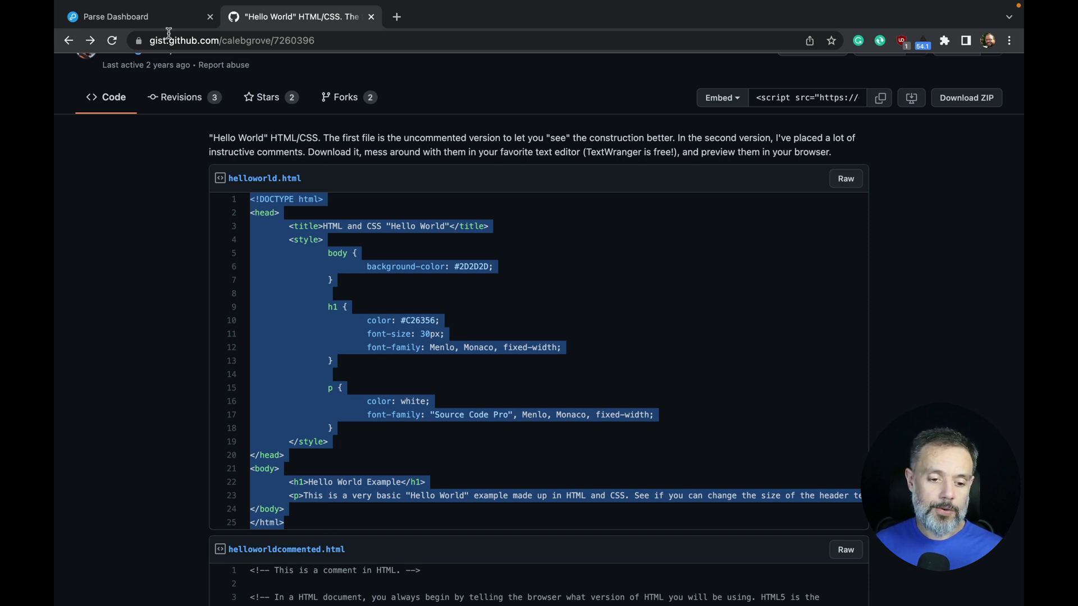
pyautogui.click(115, 16)
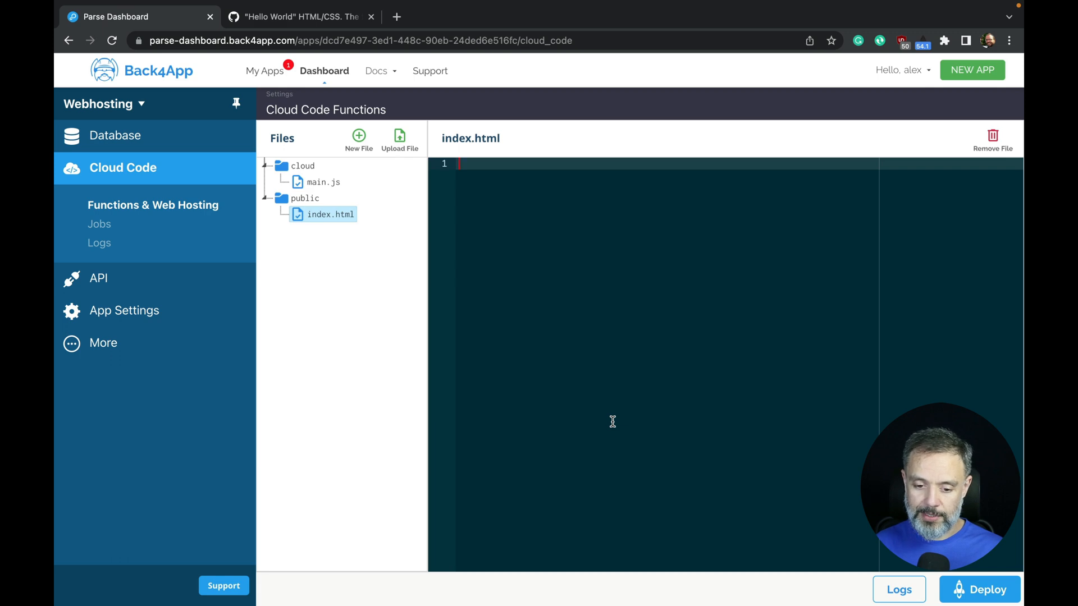
# - Paste the Hello World HTML into index.html, deploy the Cloud Code and confirm success
pyautogui.click(980, 589)
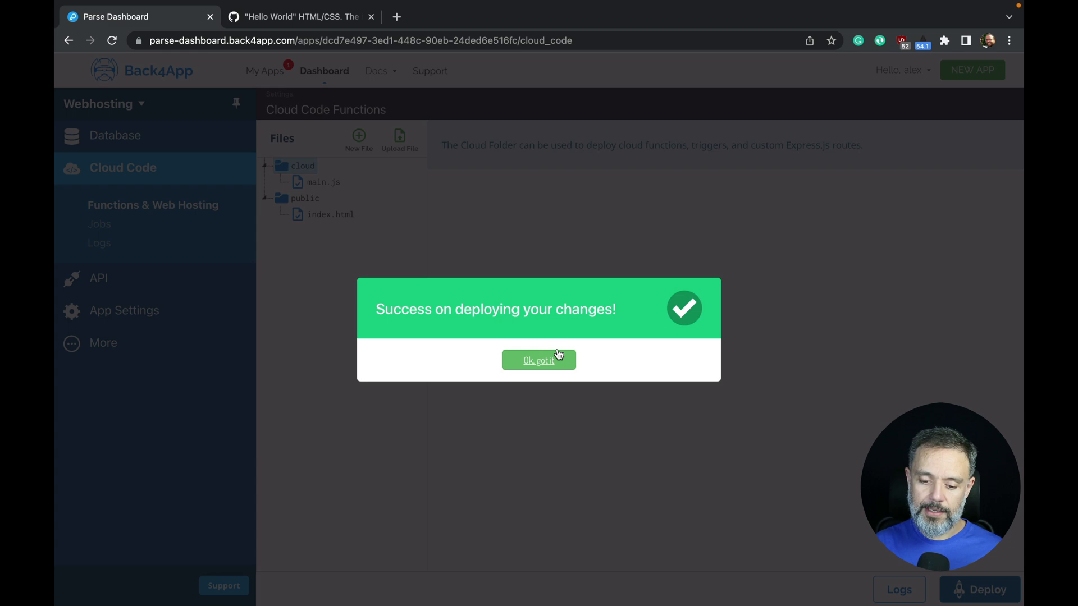
pyautogui.click(235, 16)
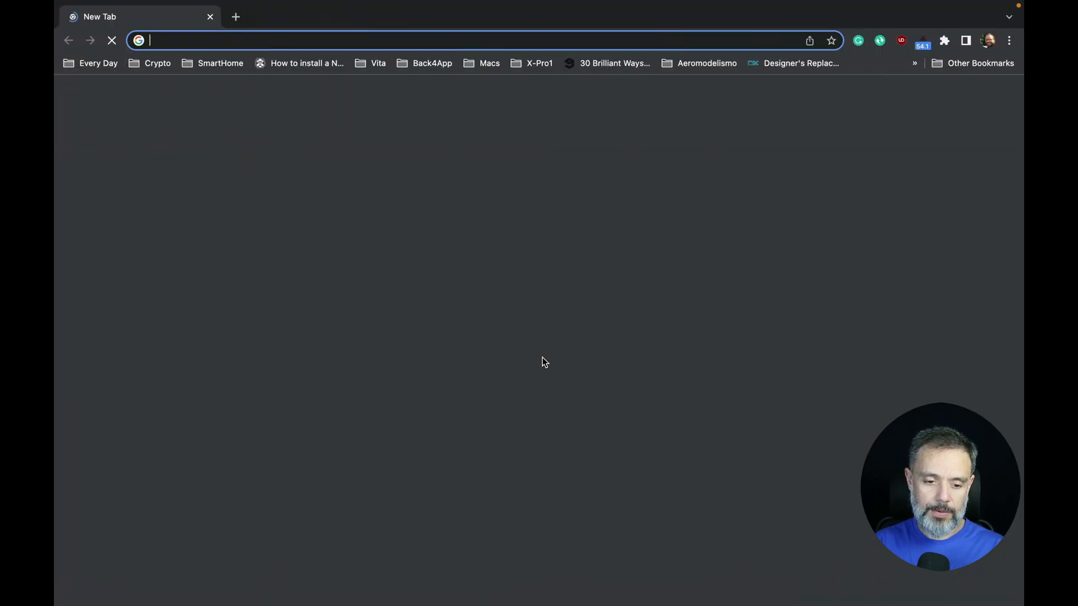